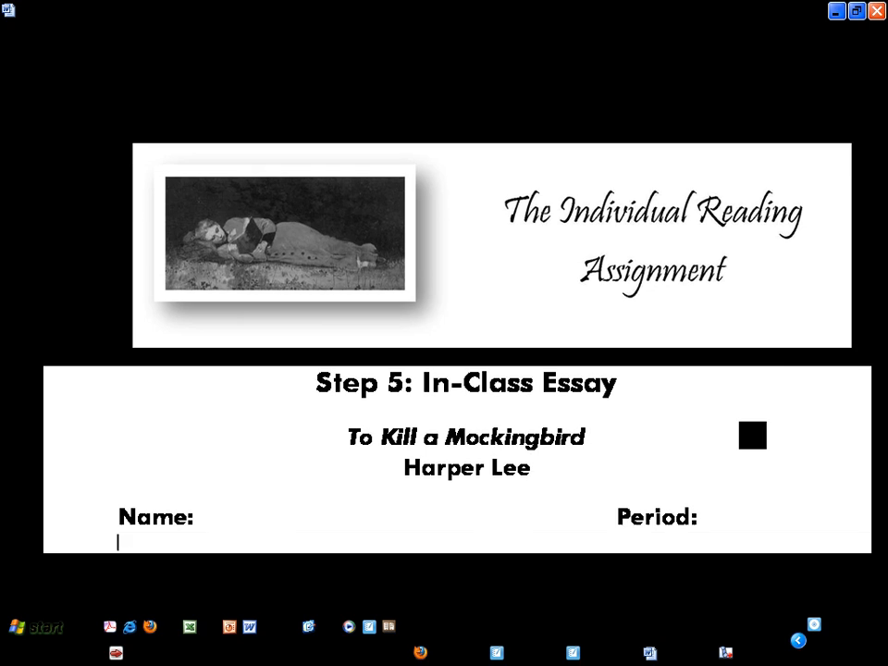
Step: Underline the thesis clause about Jem changing from childish adolescent to mature young man
scroll("down", 3)
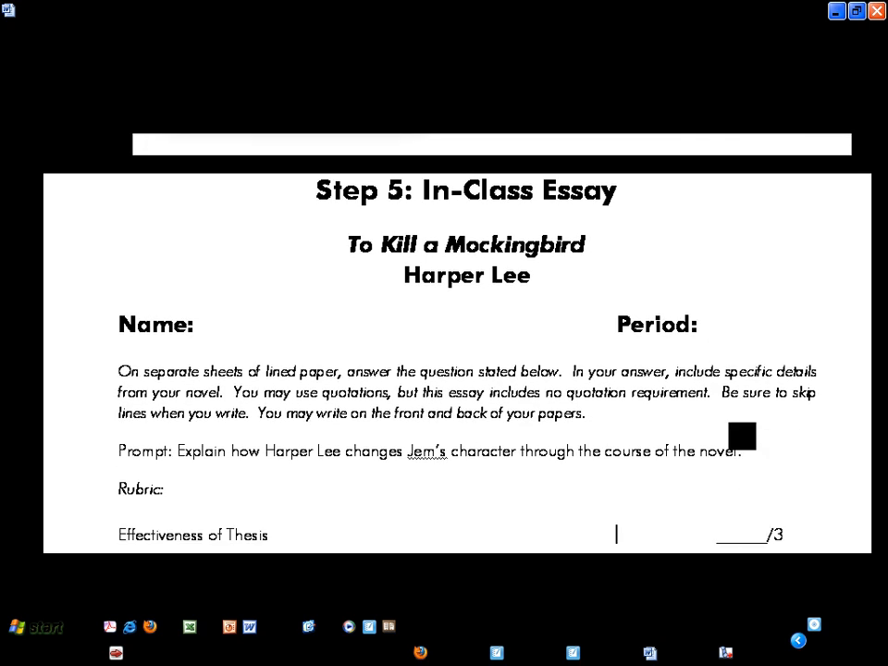
scroll("down", 3)
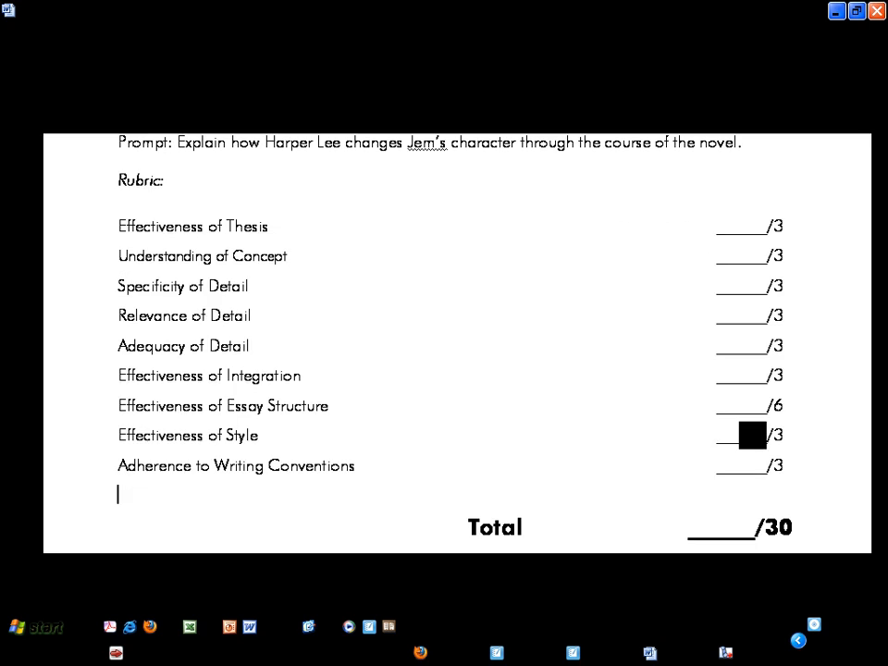
scroll("down", 3)
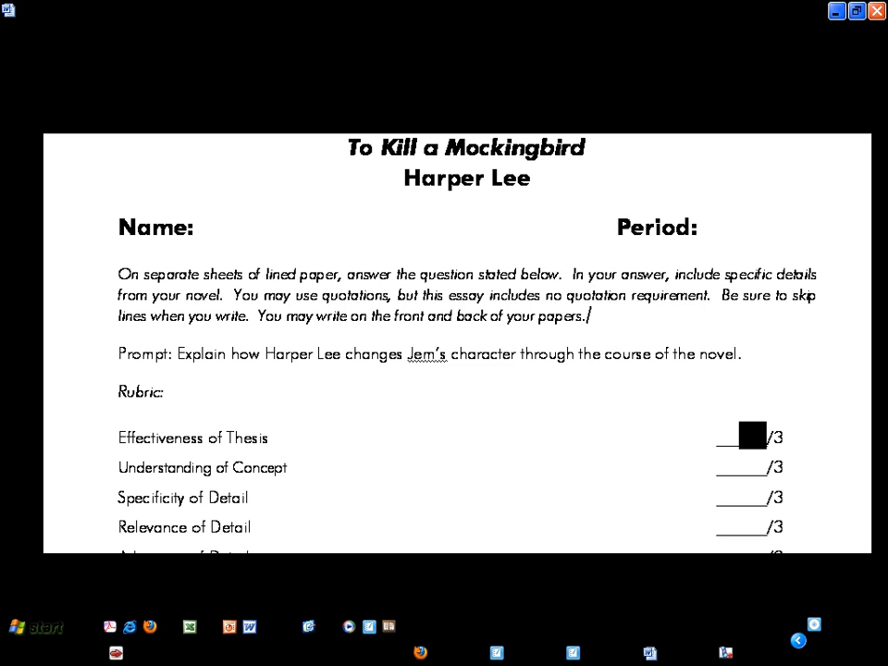
scroll("down", 3)
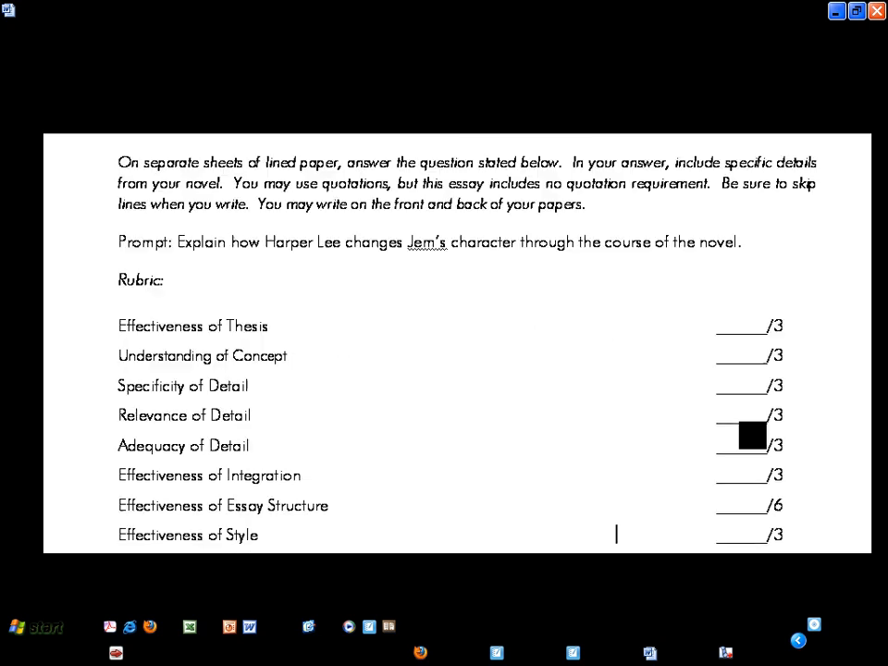
scroll("down", 3)
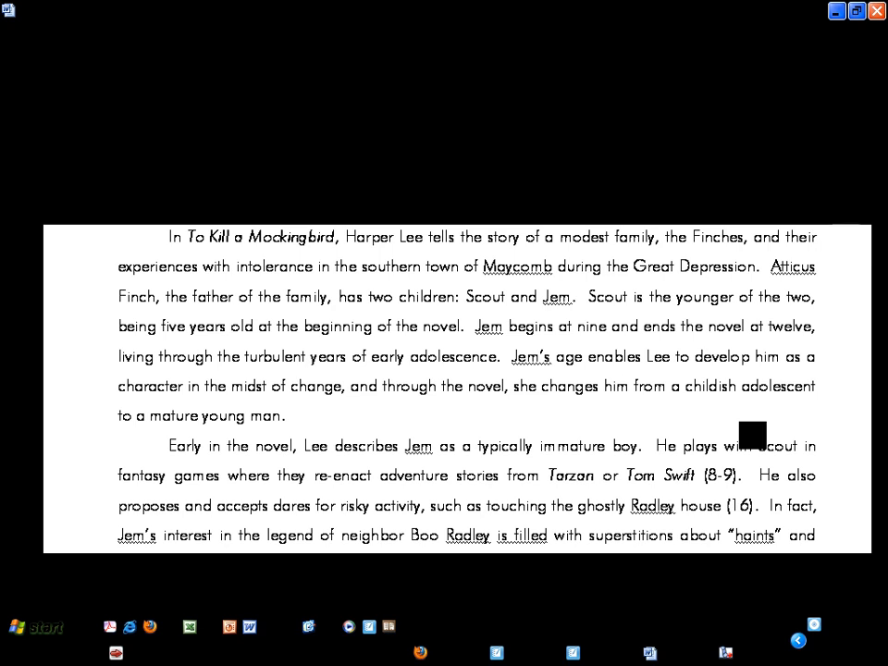
left_click(614, 386)
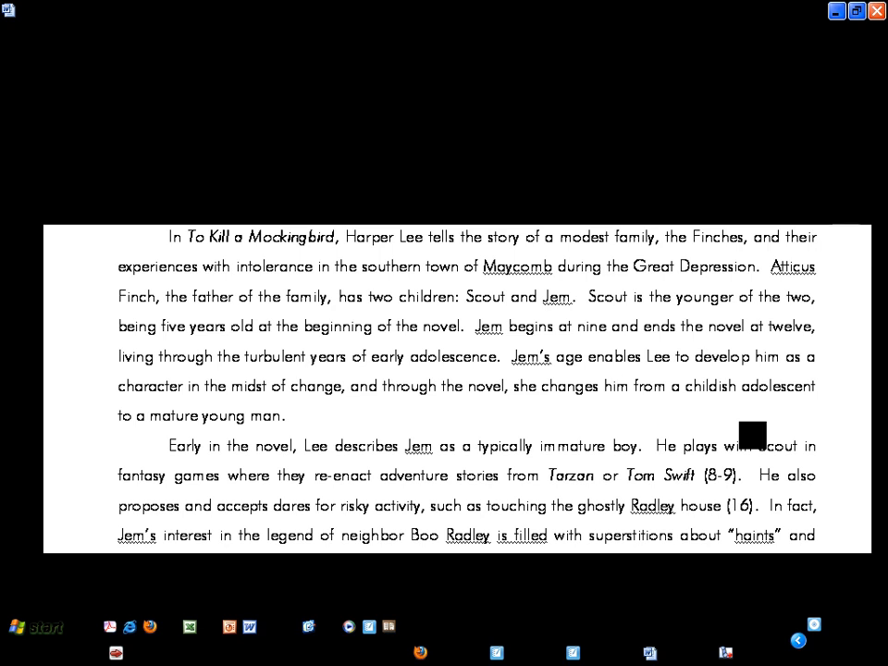
left_click(614, 386)
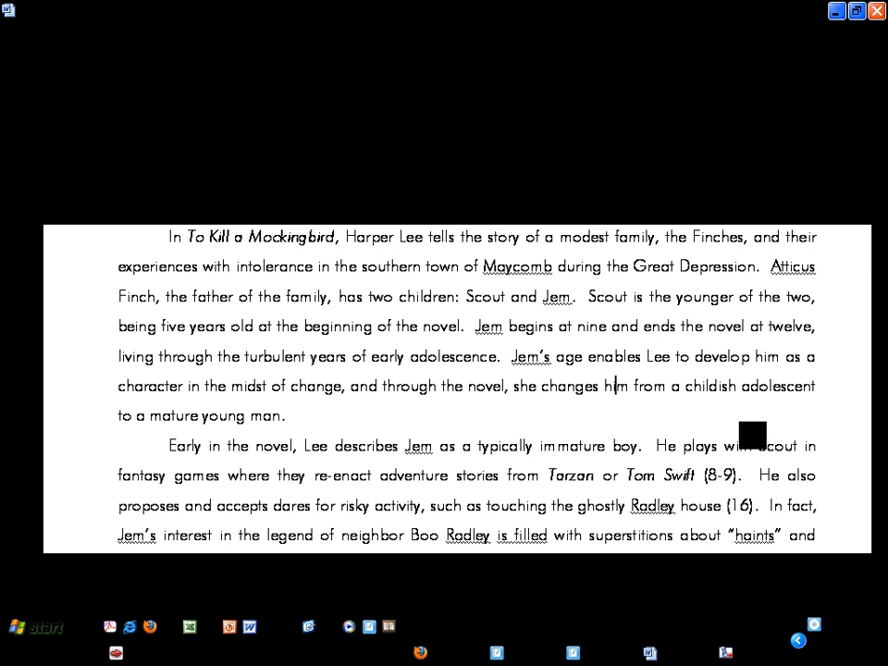
left_click(381, 387)
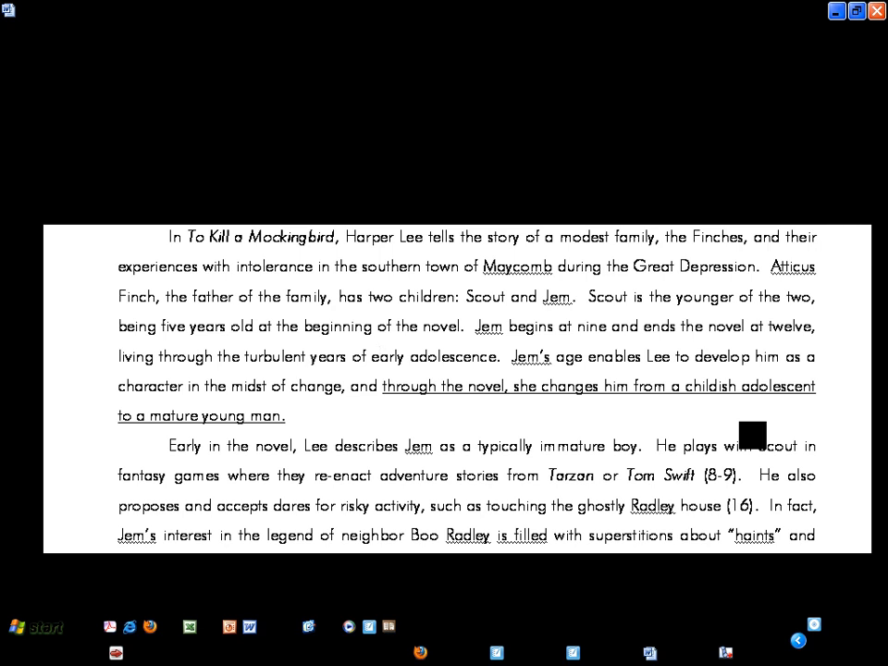
Step: Underline the introduction from 'In To Kill a Mockingbird' through 'early adolescence.'
left_click(379, 356)
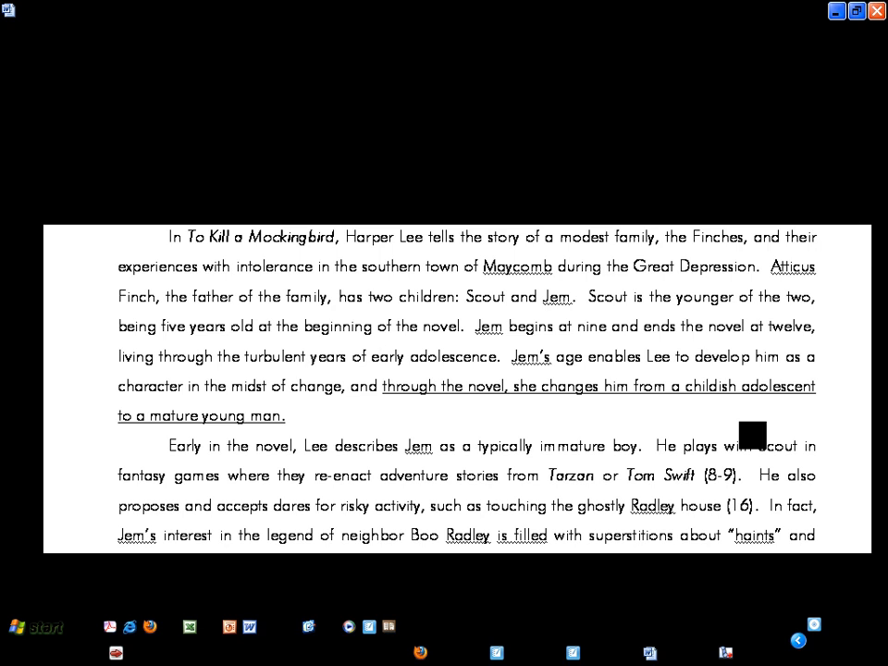
left_click(379, 356)
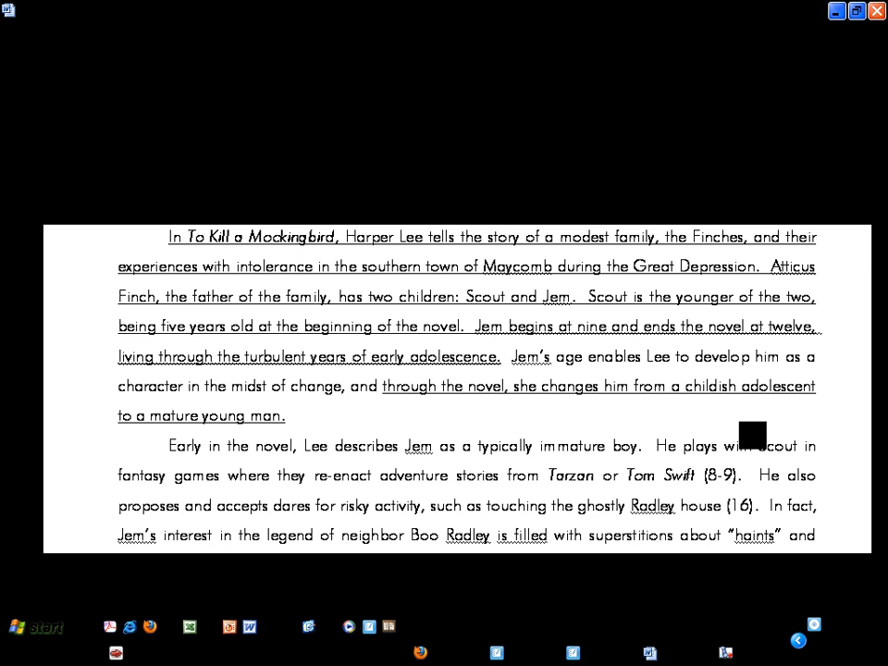
Step: Italicize 'Jem's age enables Lee to develop him as a character in the midst of change, and'
left_click(164, 534)
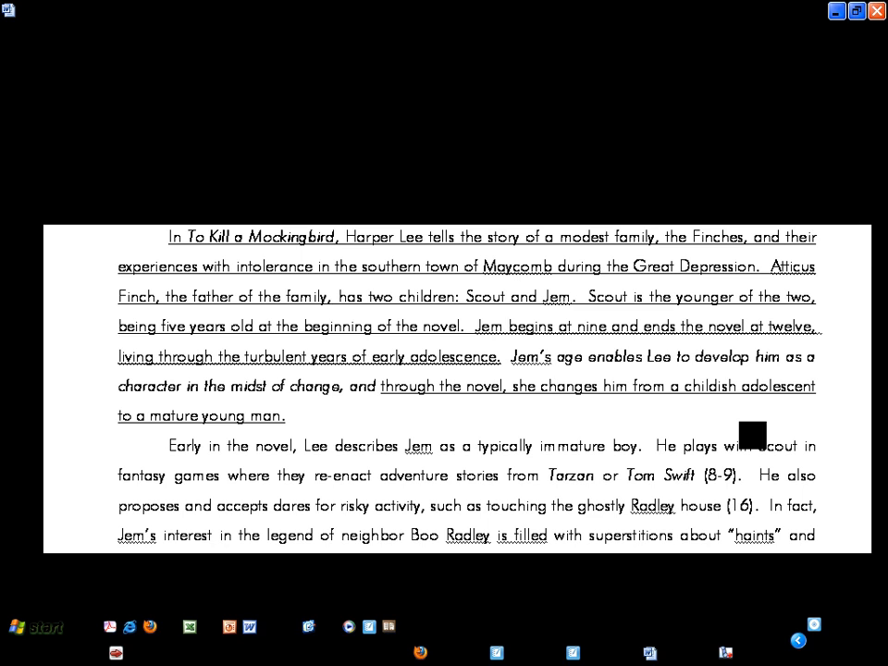
left_click(507, 326)
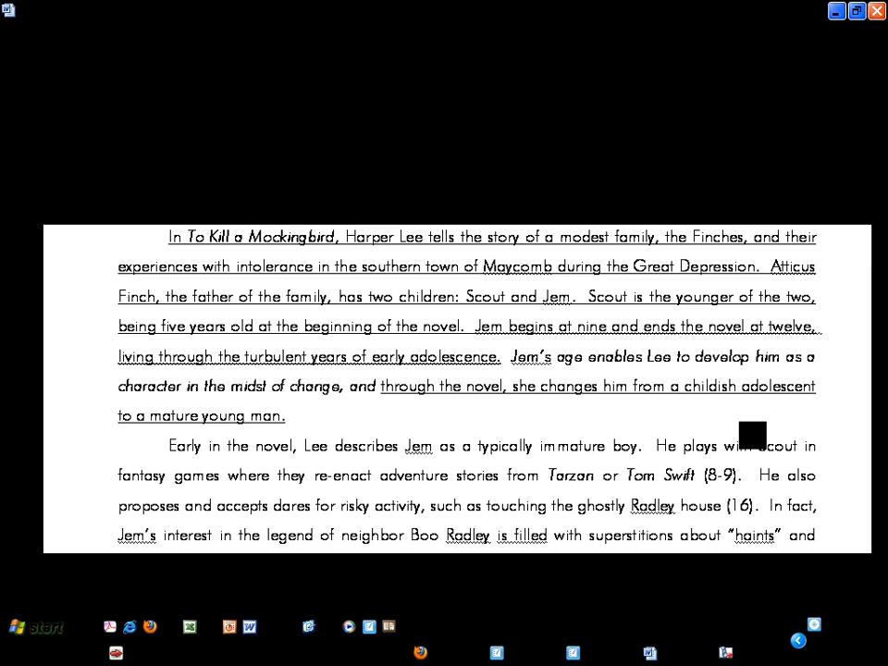
left_click(508, 326)
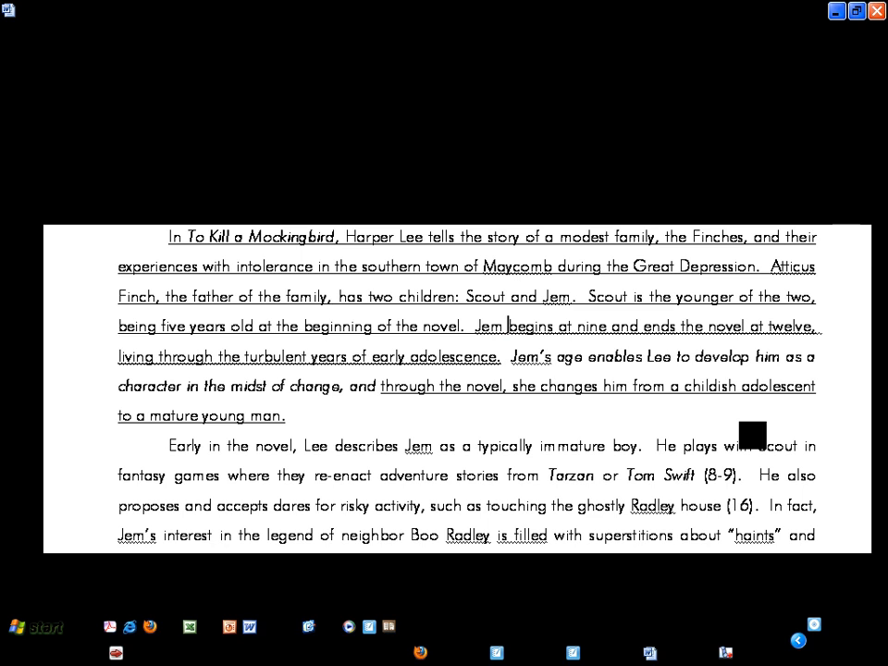
scroll("down", 3)
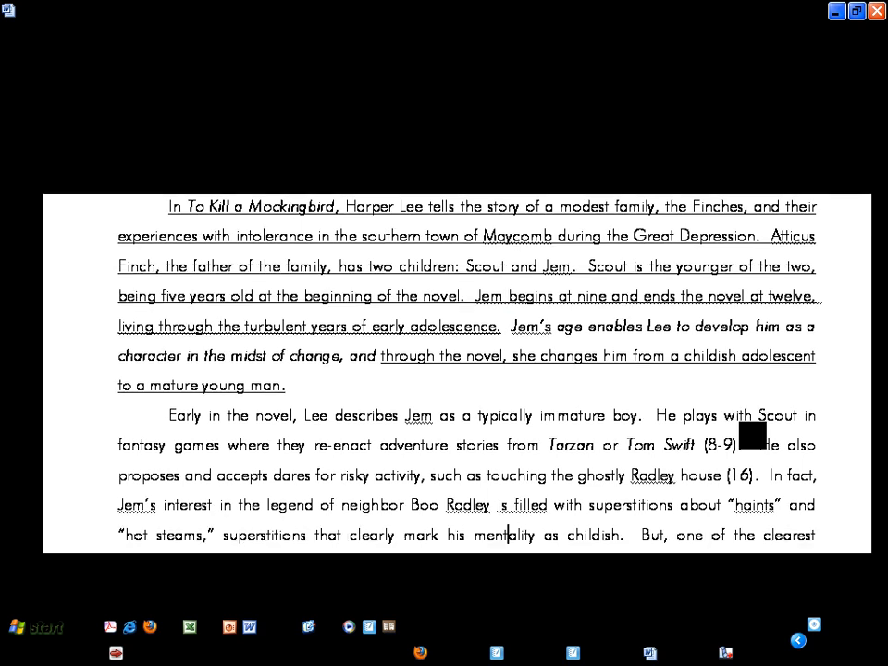
scroll("down", 3)
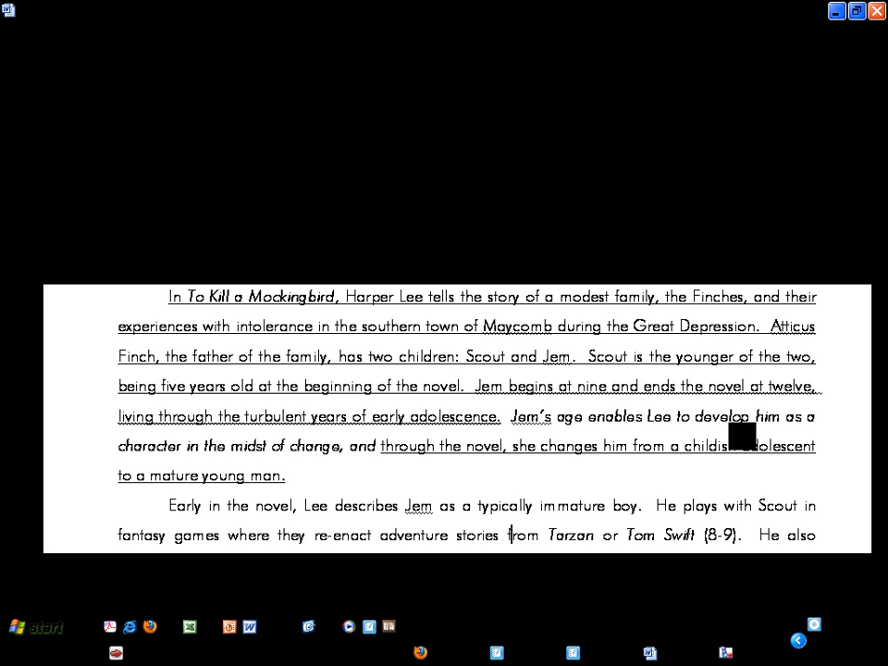
scroll("down", 3)
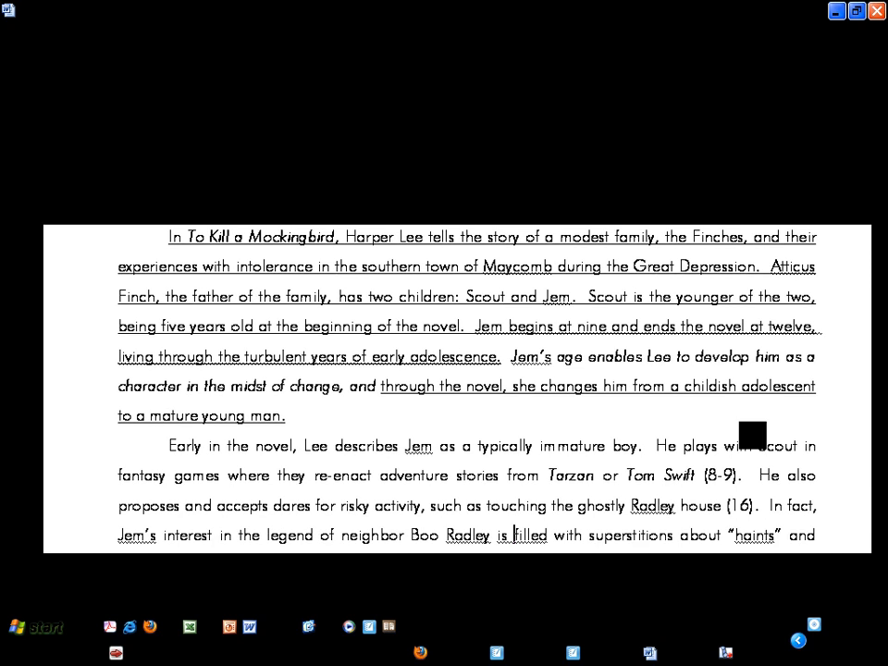
scroll("down", 3)
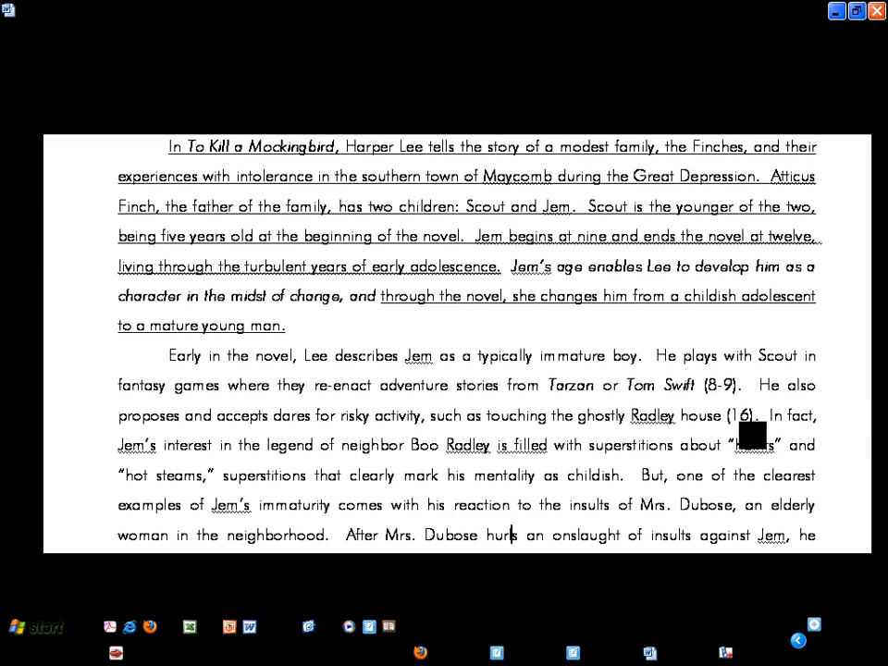
scroll("down", 3)
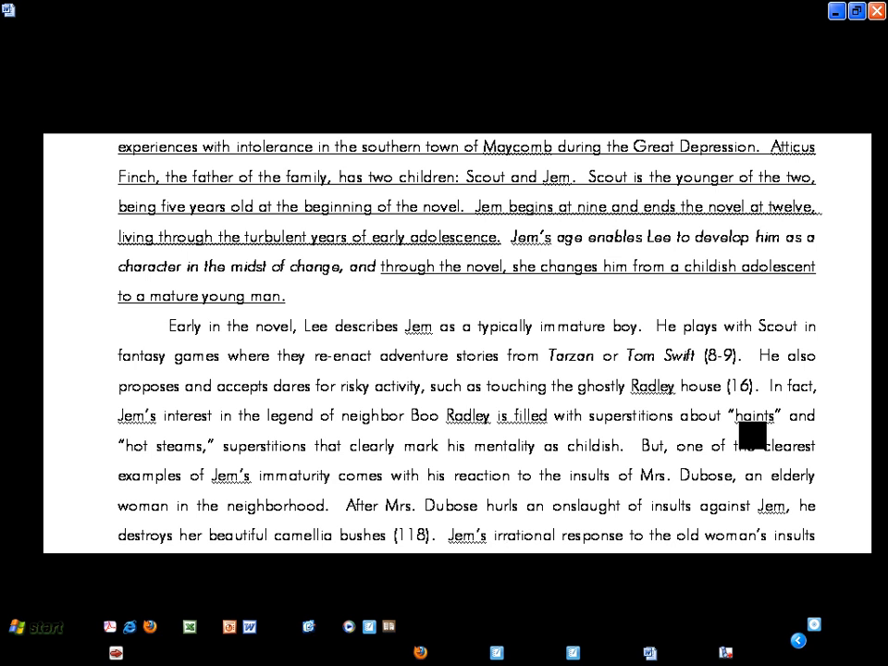
scroll("down", 3)
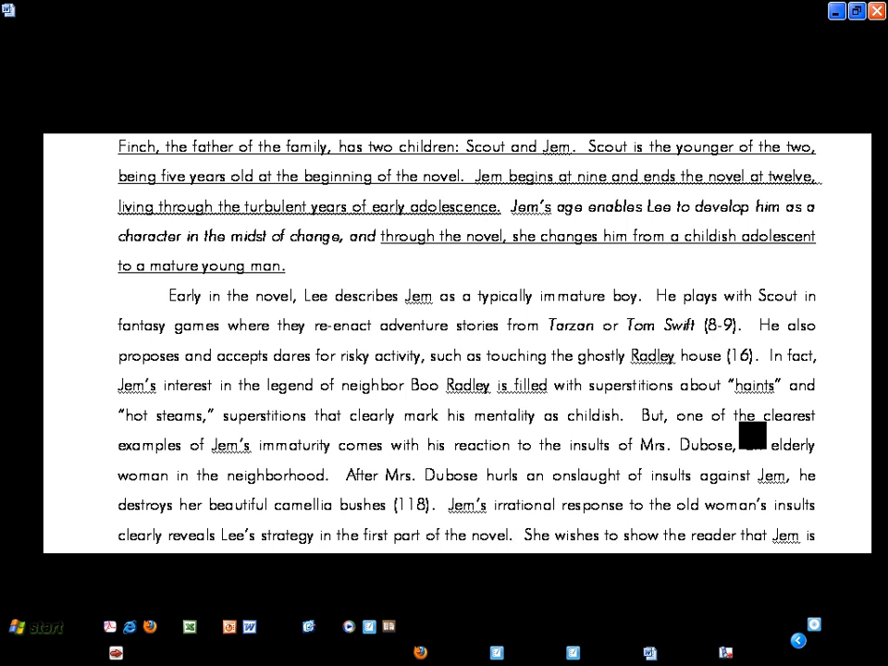
scroll("down", 3)
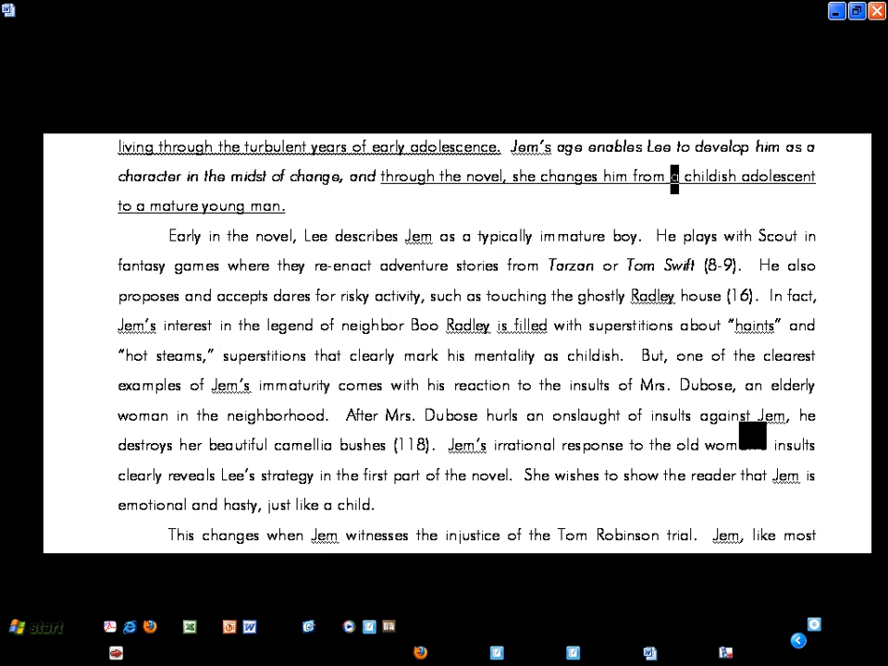
left_click_drag(673, 177, 766, 177)
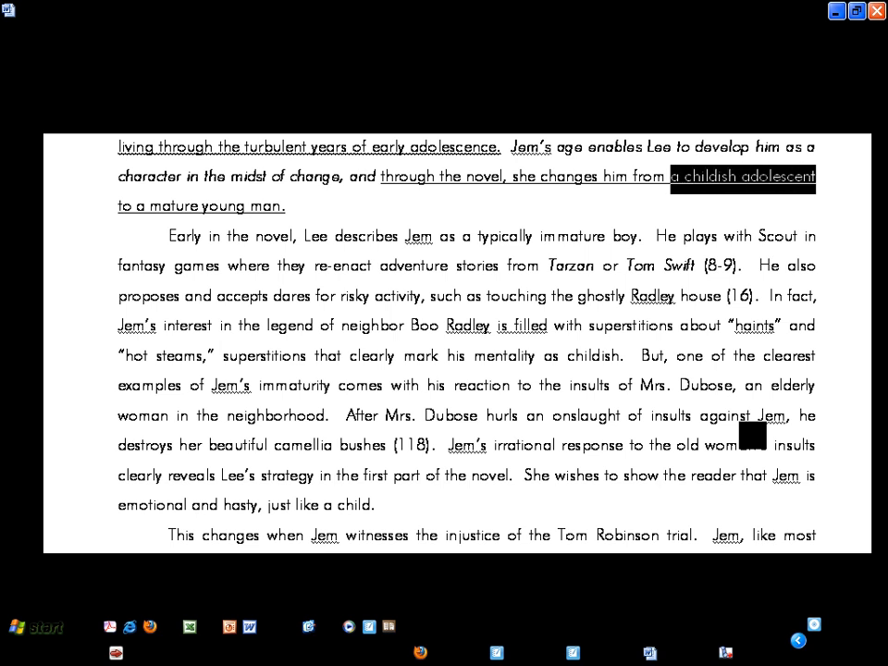
left_click(287, 206)
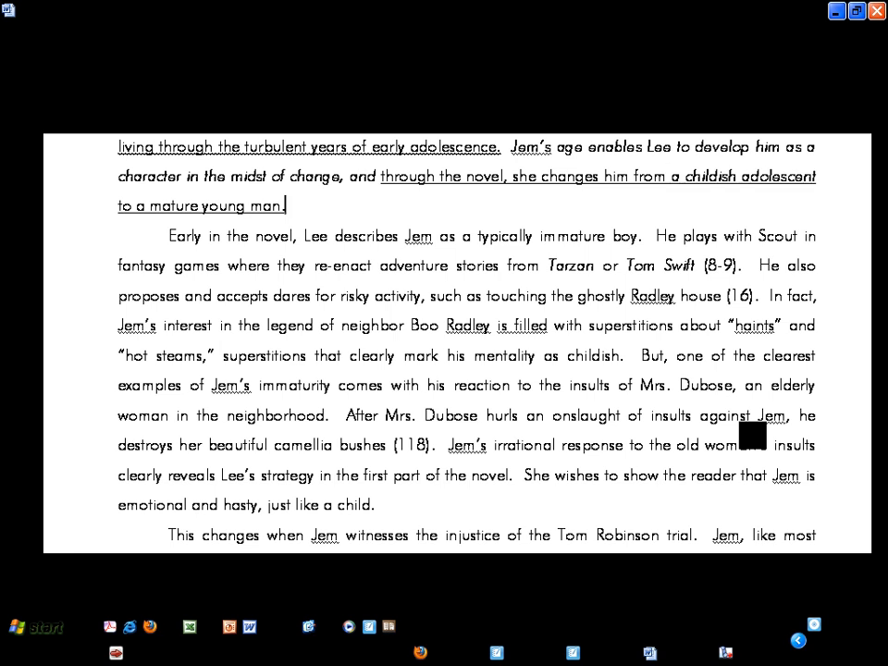
left_click(814, 266)
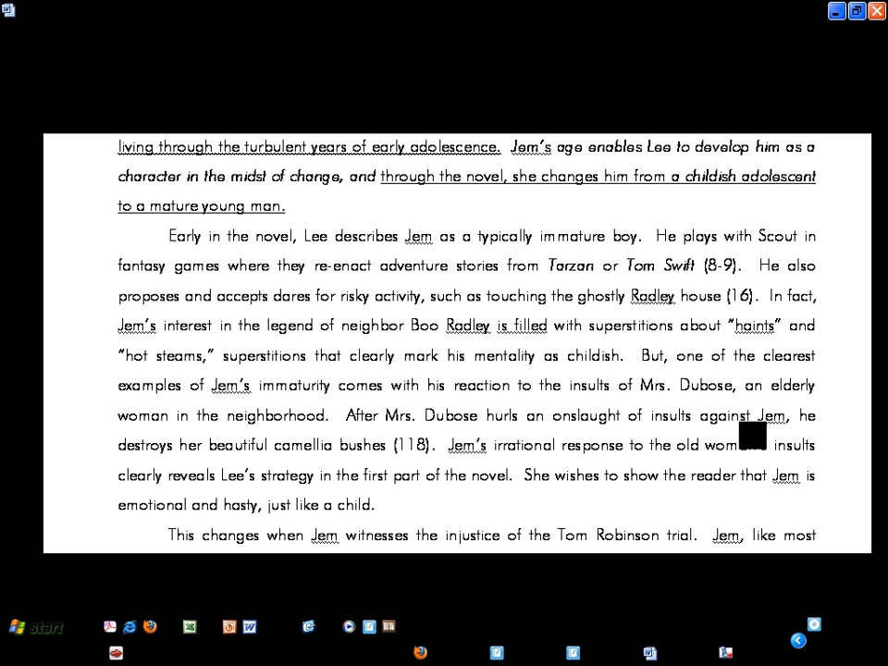
Step: Underline 'immature boy', 'mentality as childish', 'Jem's immaturity' and 'just like a child'
left_click(813, 235)
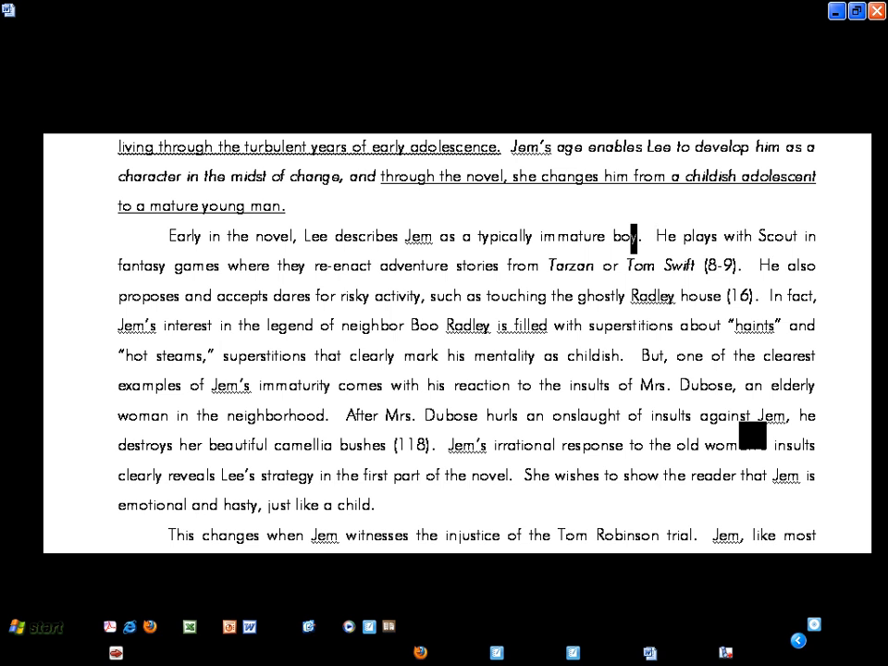
double_click(588, 237)
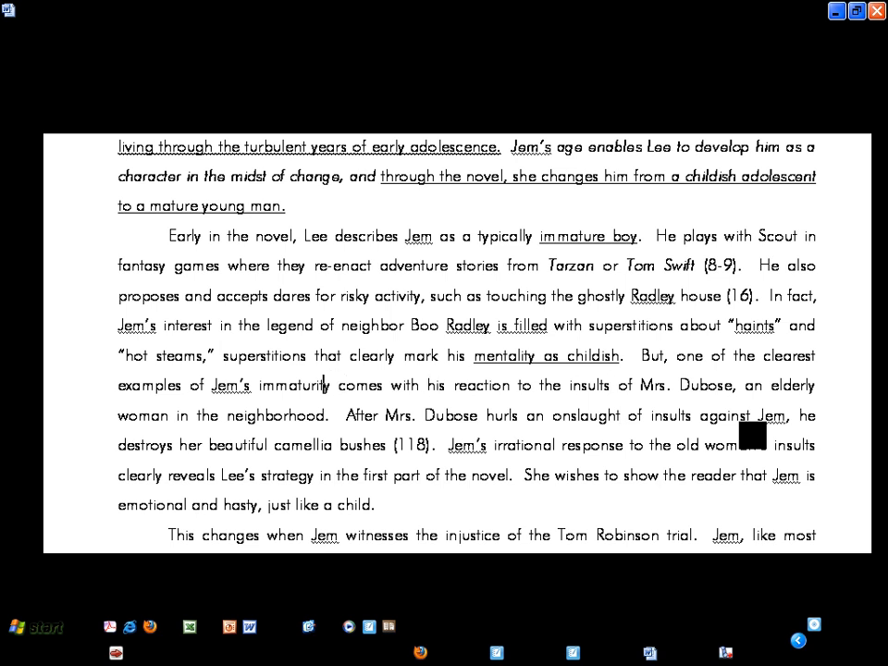
left_click_drag(210, 385, 328, 385)
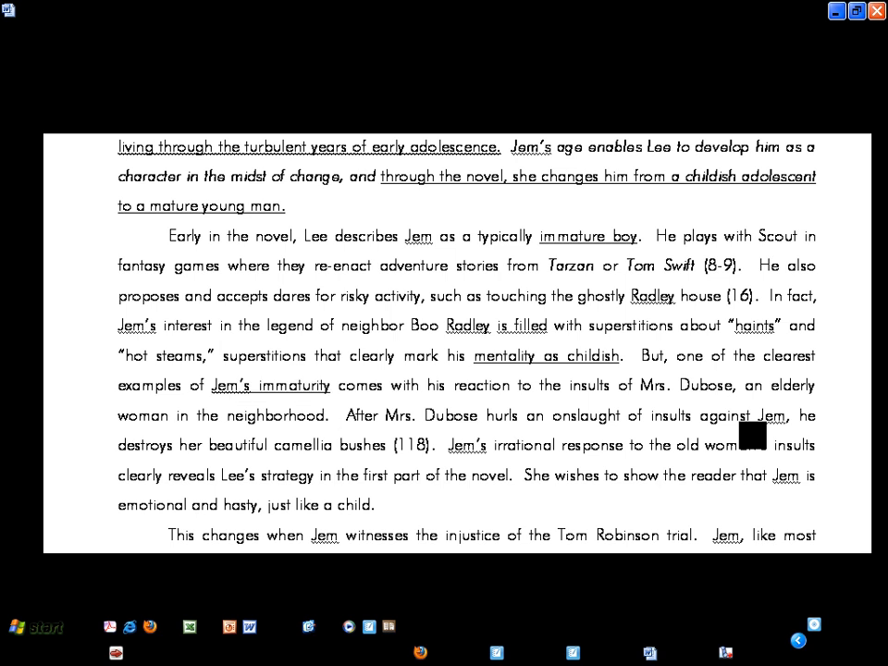
left_click(335, 505)
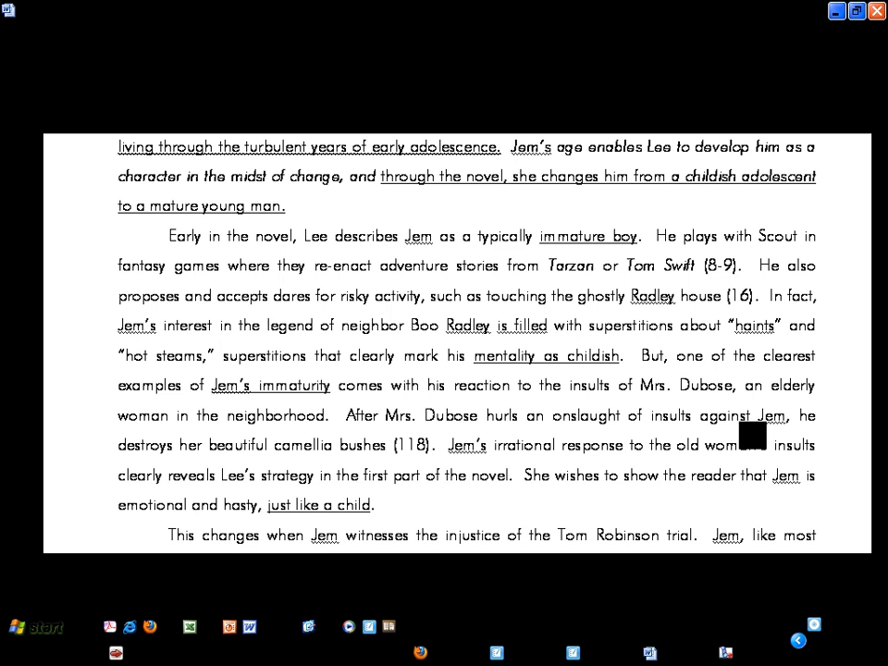
left_click(265, 236)
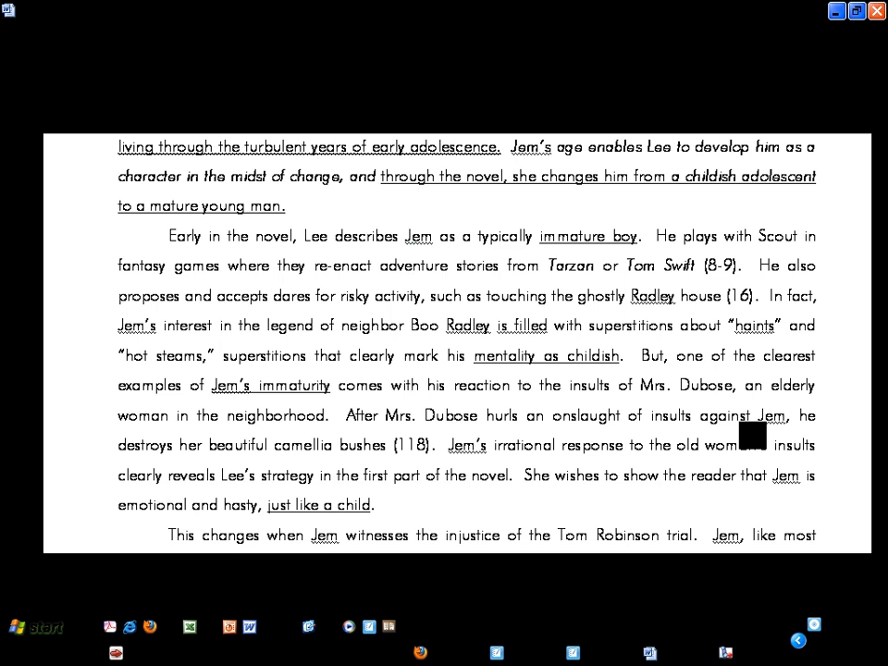
left_click(409, 384)
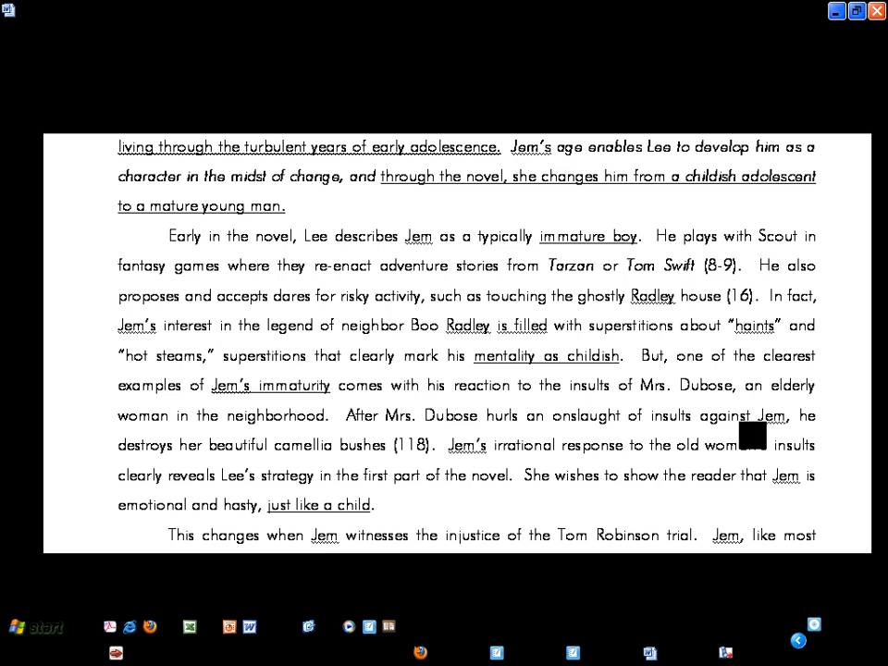
scroll("down", 3)
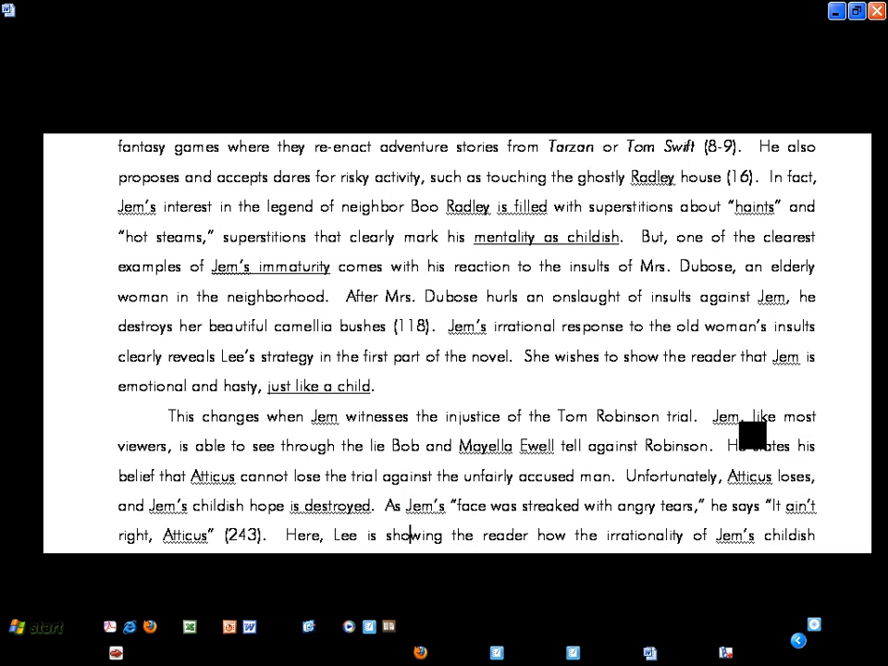
scroll("down", 3)
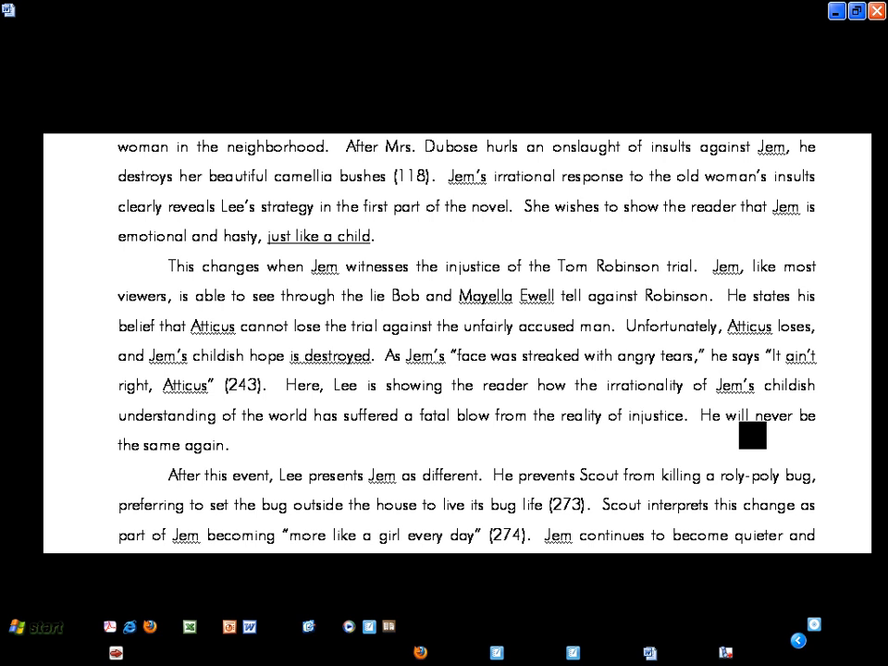
left_click(407, 535)
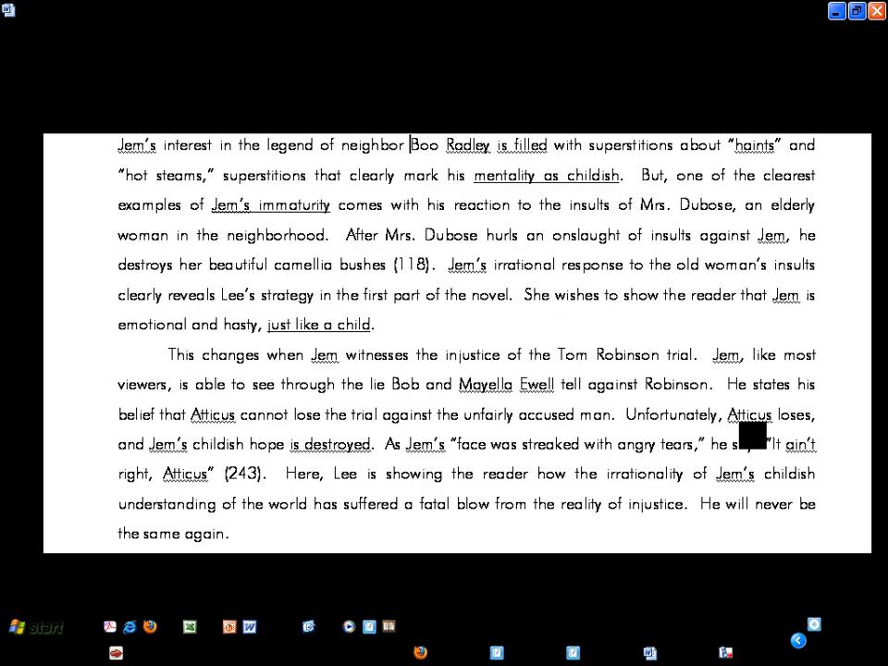
Step: Select the word 'changes' in the thesis claim for italicizing
scroll("down", 3)
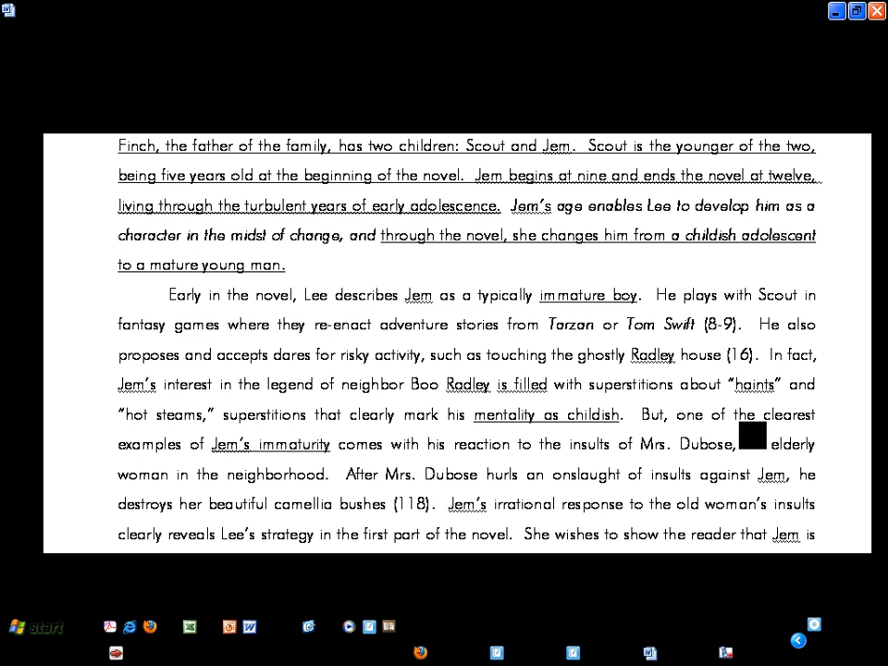
double_click(564, 235)
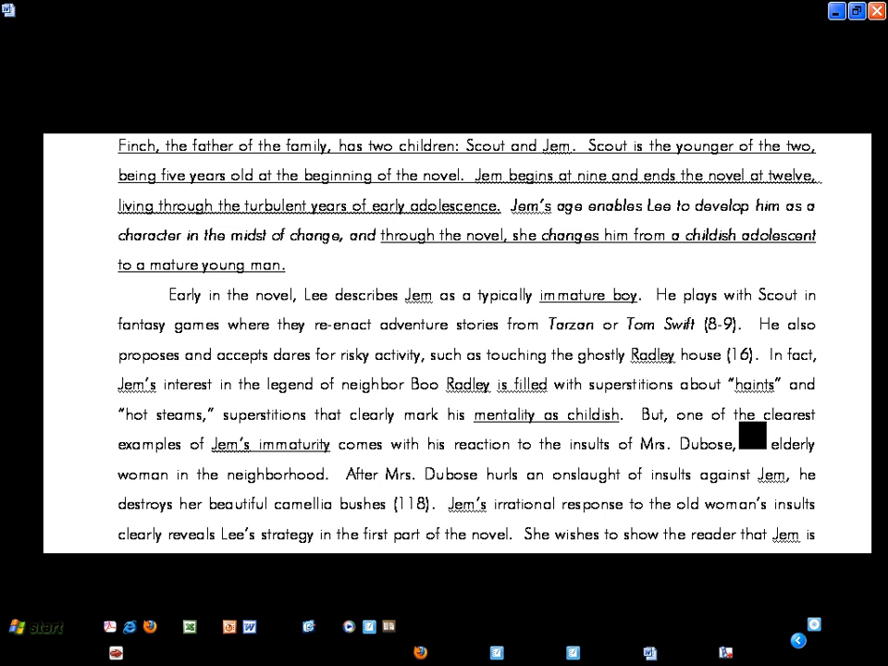
left_click(285, 265)
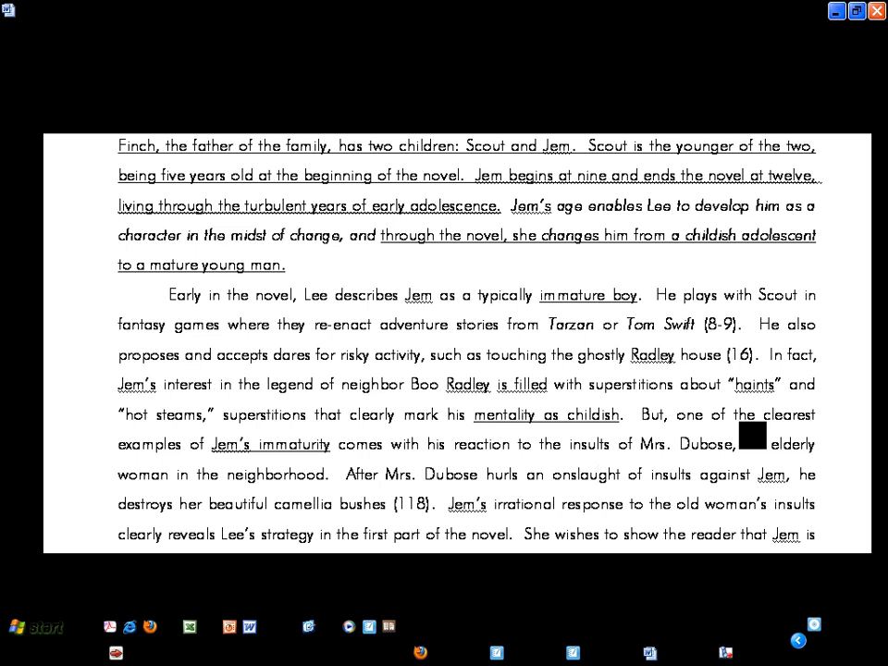
Step: Underline 'changes' and 'He will never be the same again', then select 'destroyed'
scroll("down", 3)
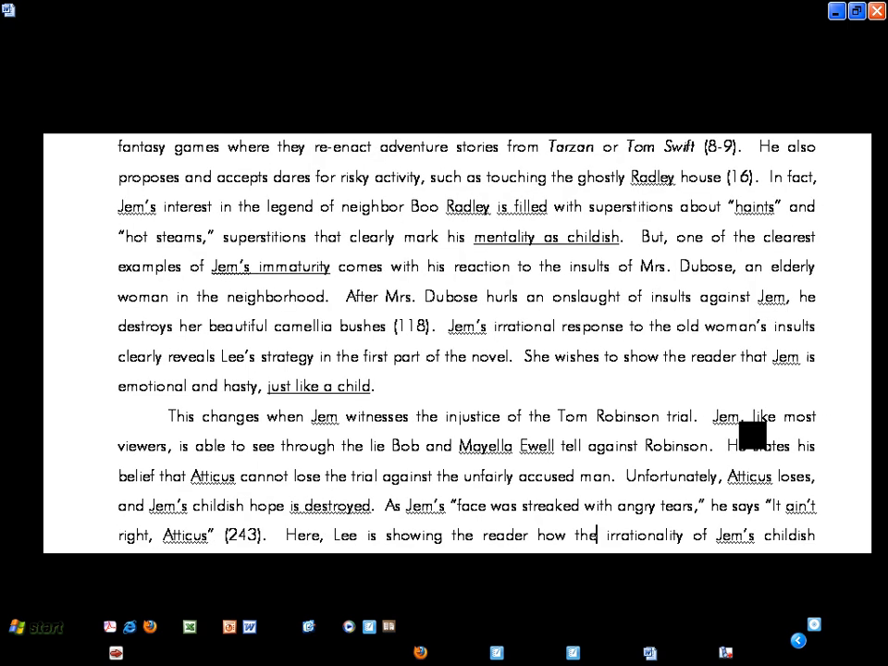
scroll("down", 3)
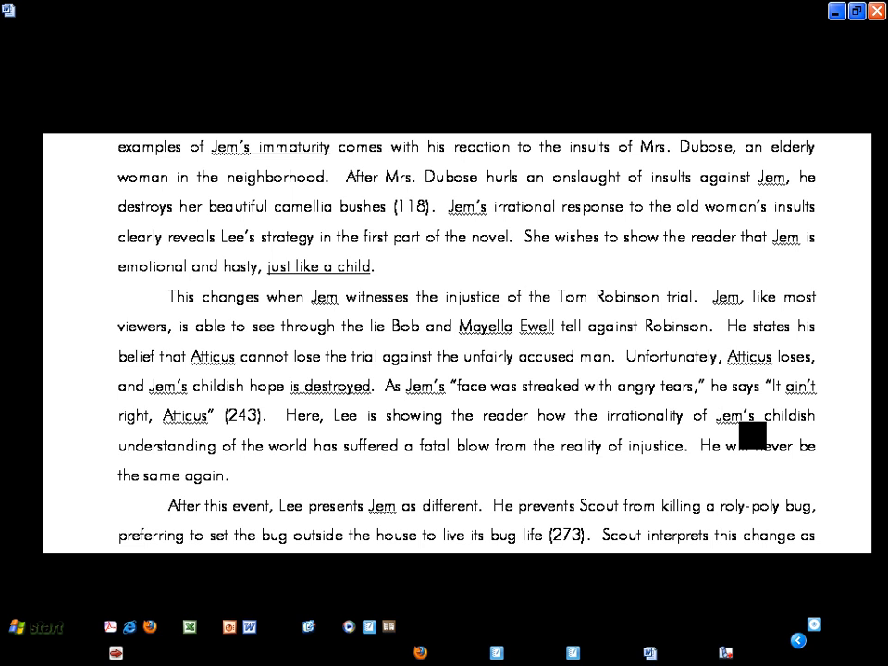
left_click(388, 296)
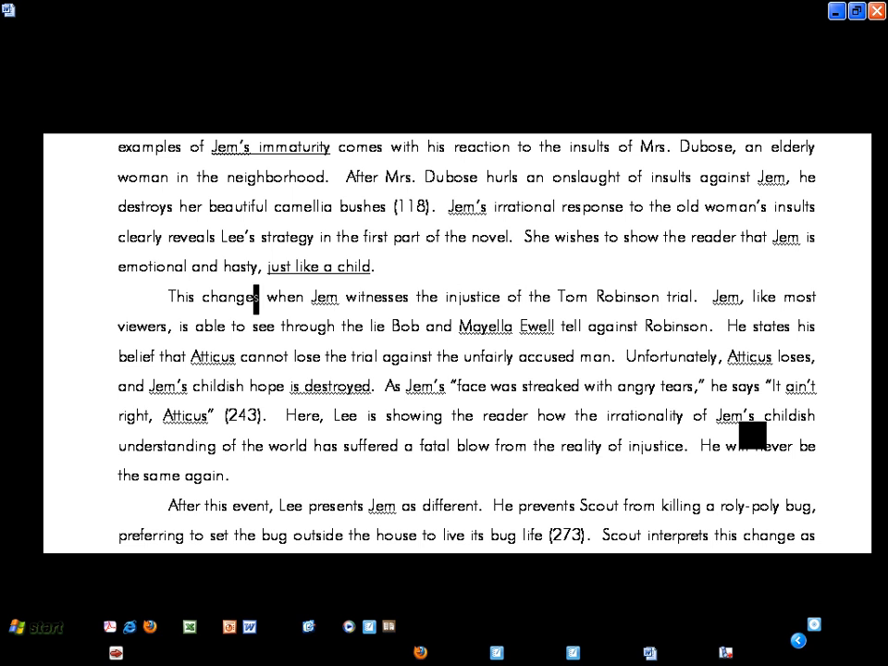
double_click(229, 297)
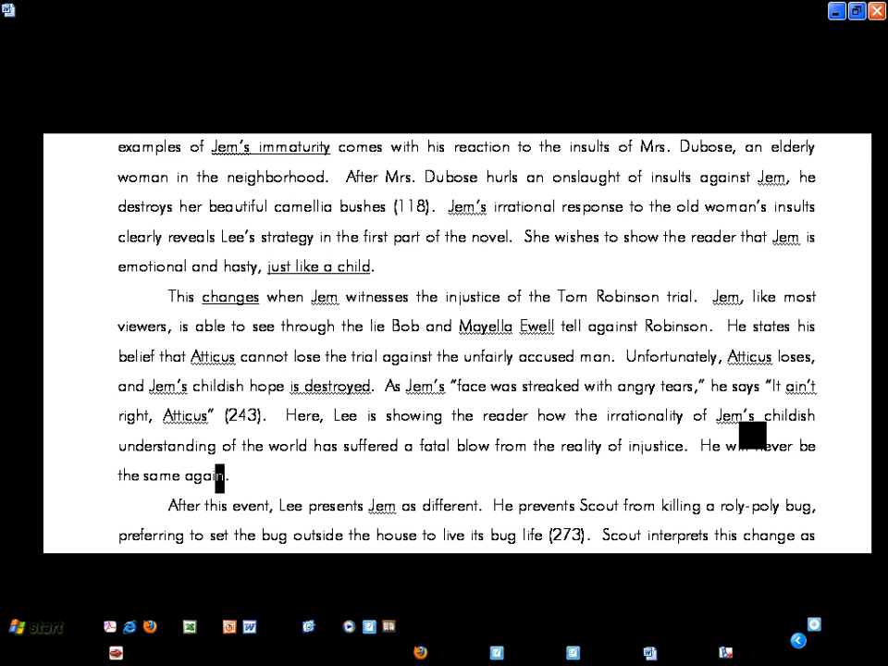
left_click_drag(749, 444, 227, 476)
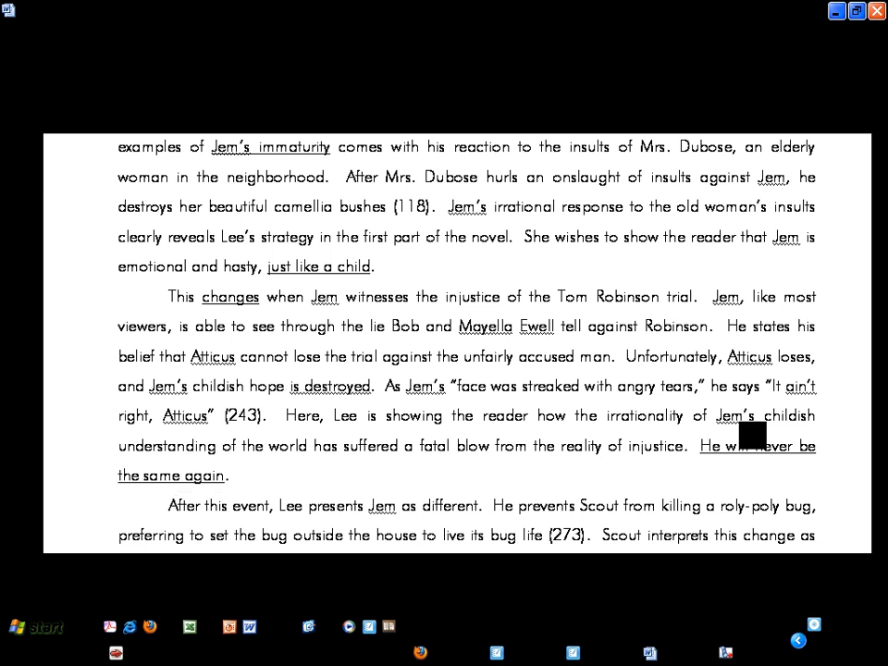
left_click(692, 385)
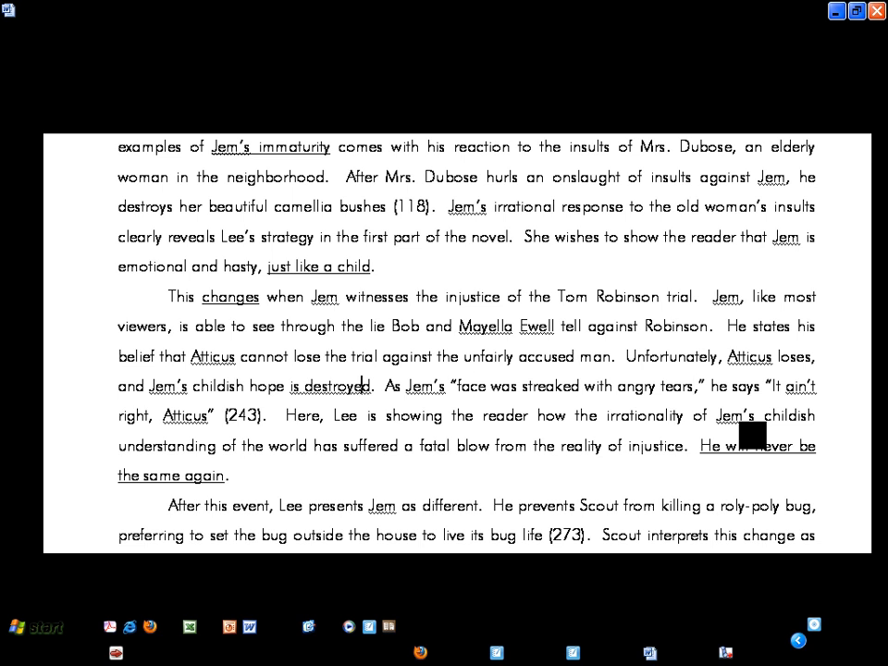
double_click(342, 386)
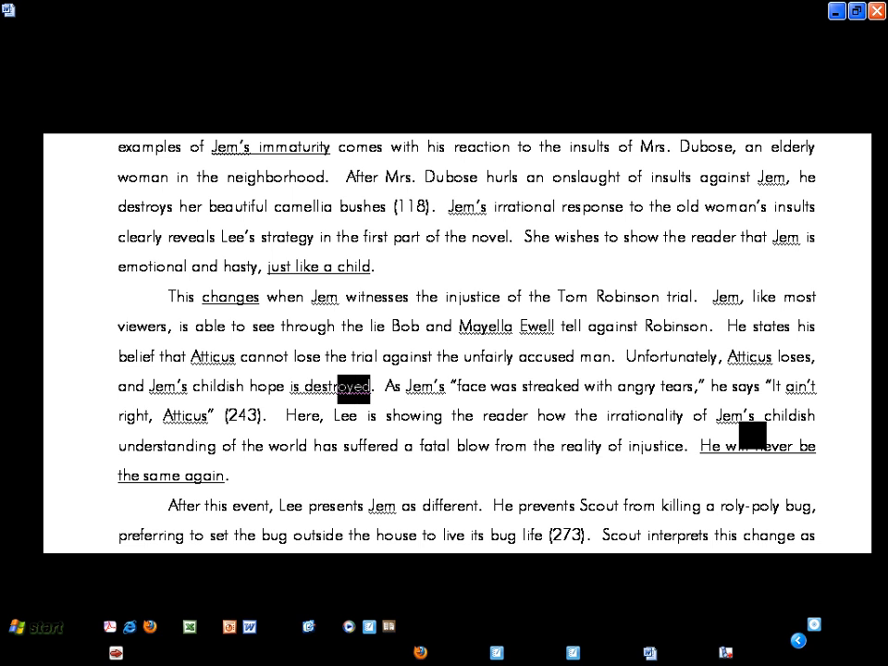